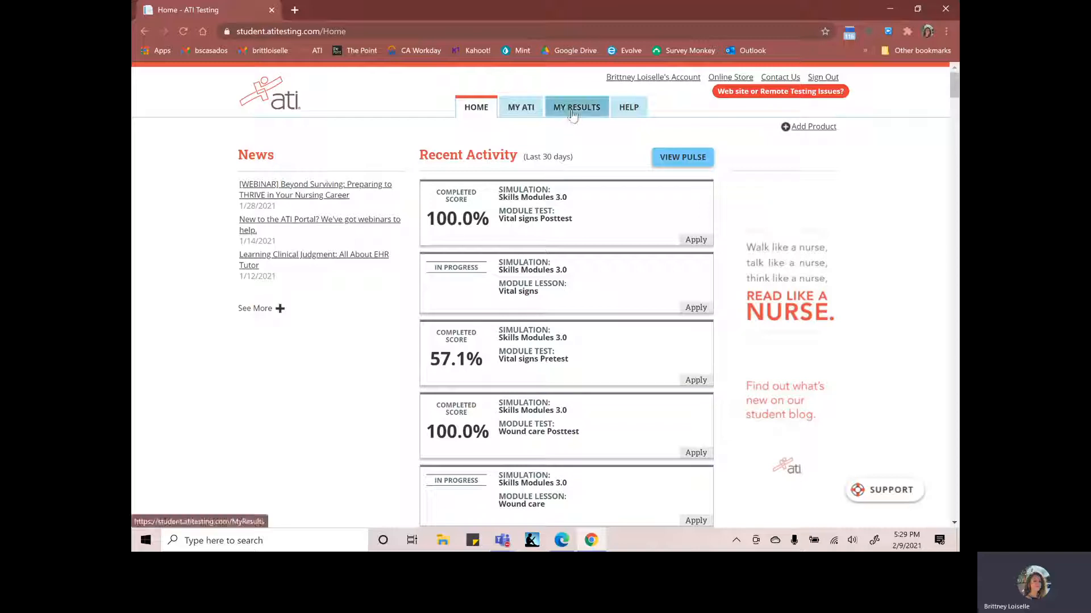
Open the My Results tab to view the assessment transcript
left_click(576, 106)
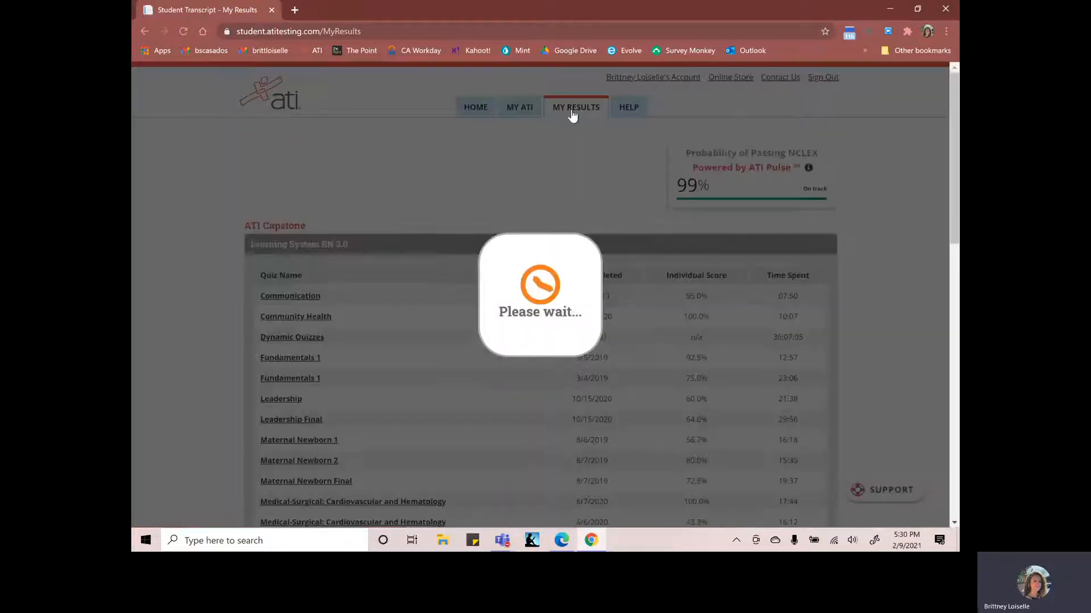
Scroll to the Practice Assessments table's RN Mental Health Online Practice 2019 A and B rows
left_click(575, 106)
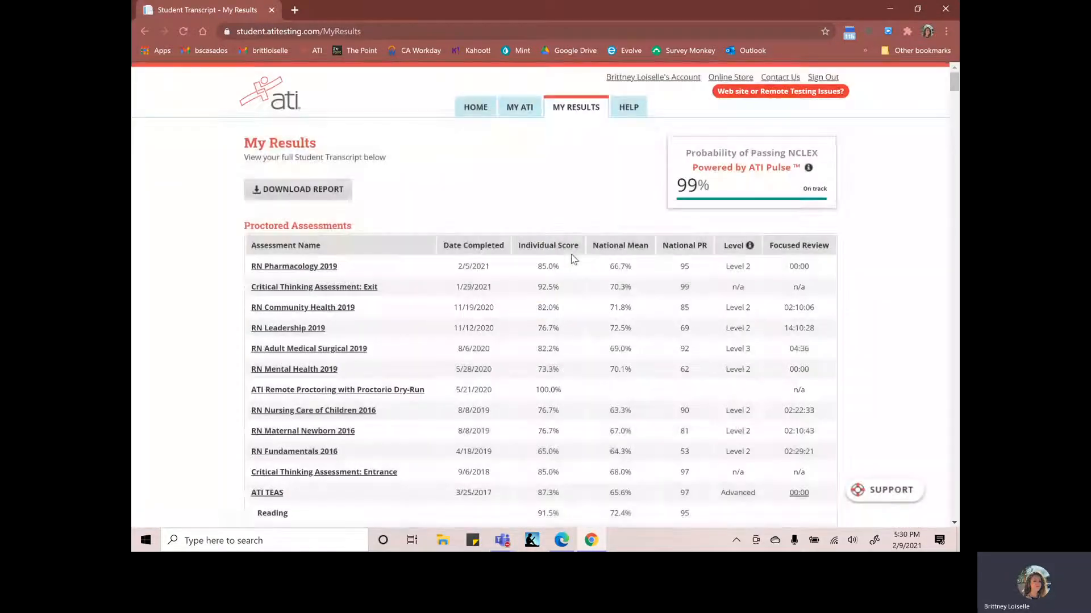
scroll("down", 3)
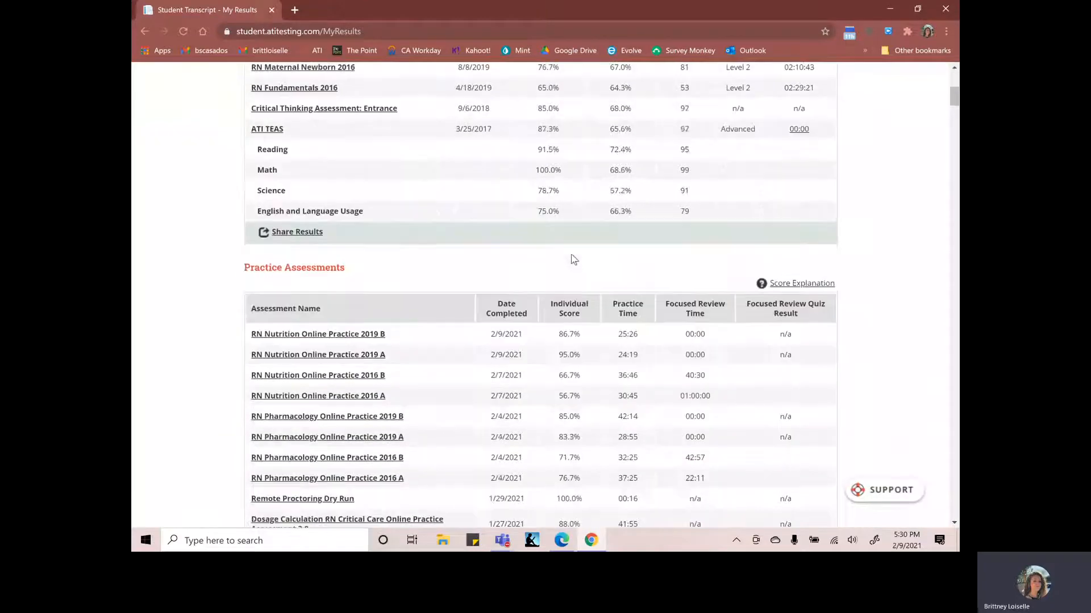
scroll("down", 3)
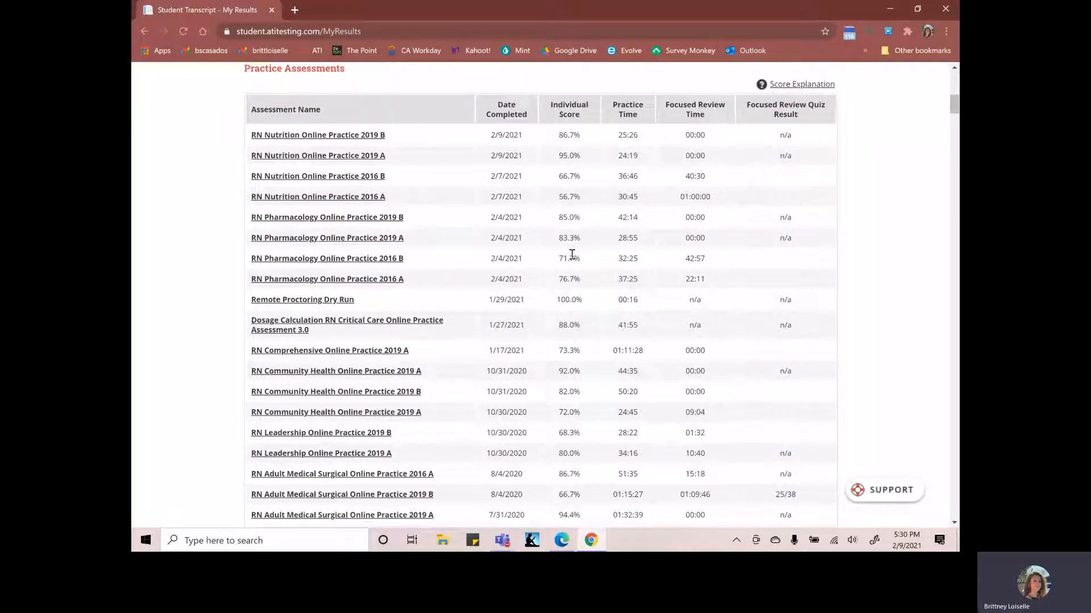
scroll("down", 3)
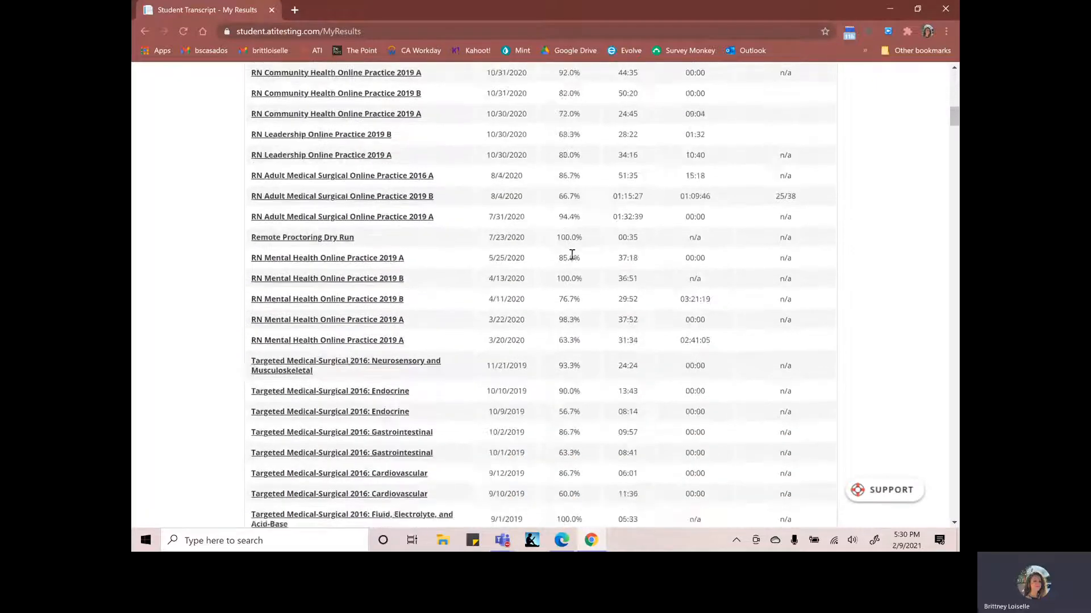
scroll("down", 3)
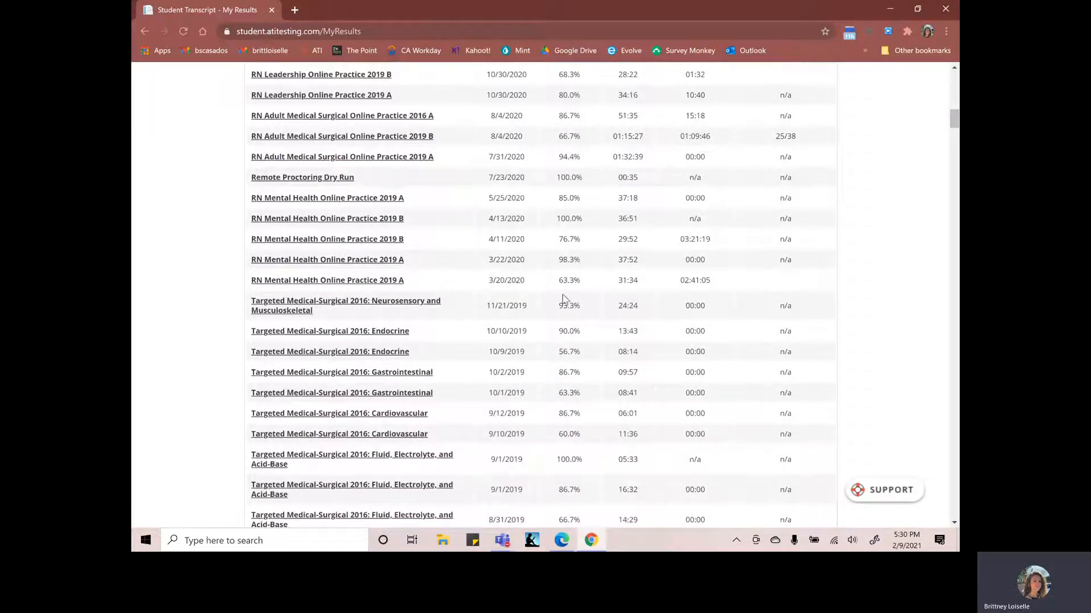
scroll("up", 3)
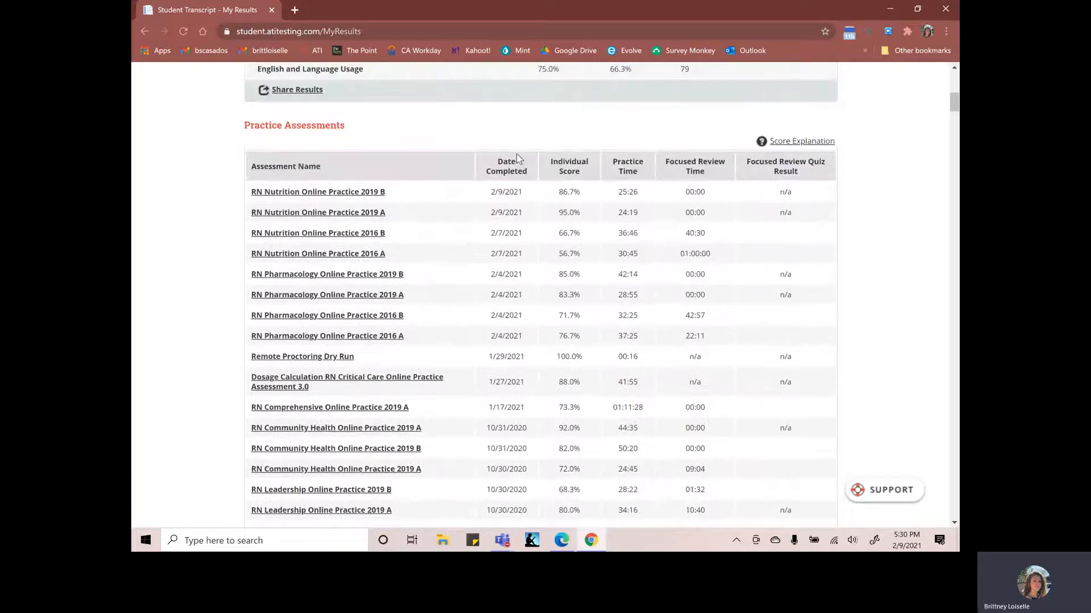
mouse_move(633, 202)
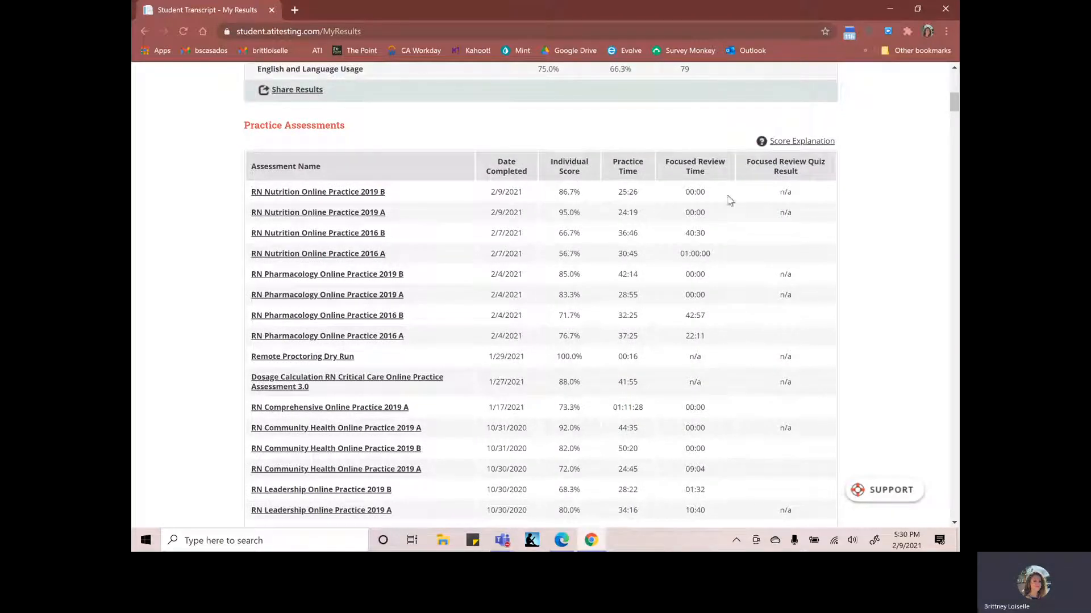
mouse_move(770, 294)
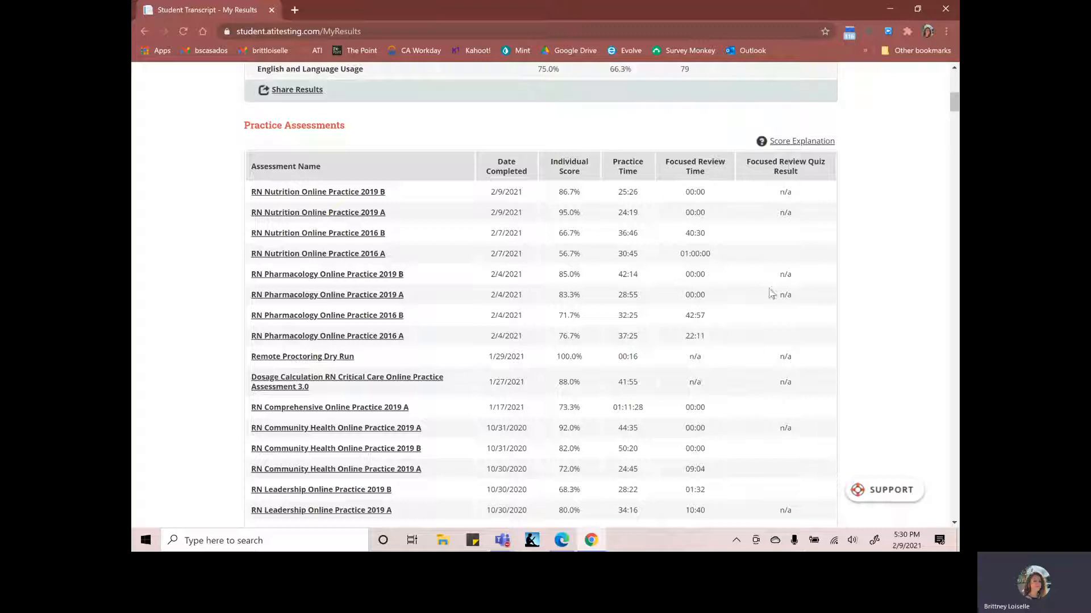
scroll("down", 3)
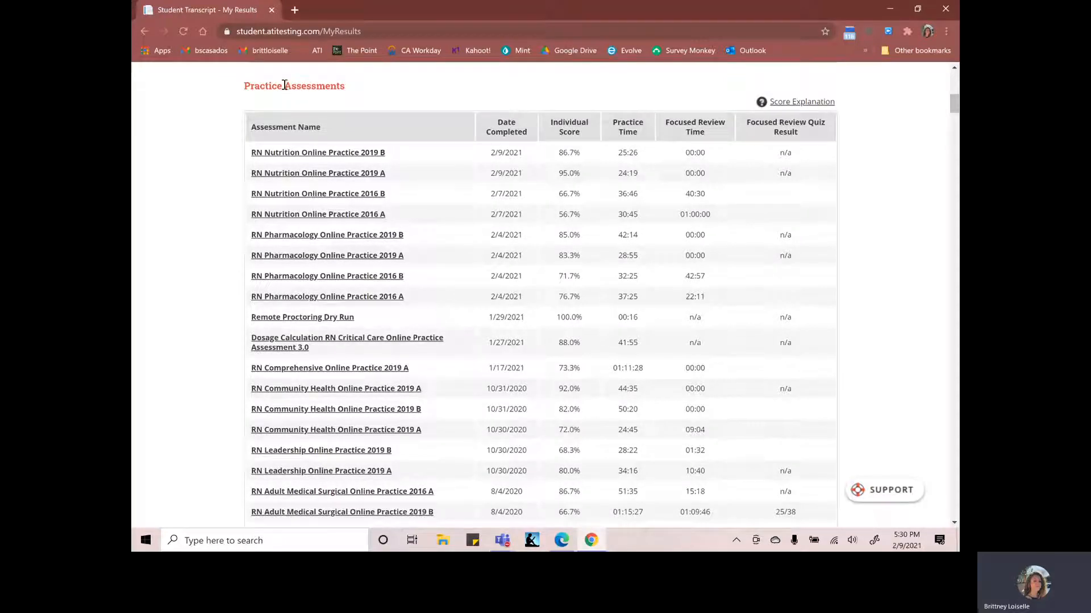
scroll("up", 3)
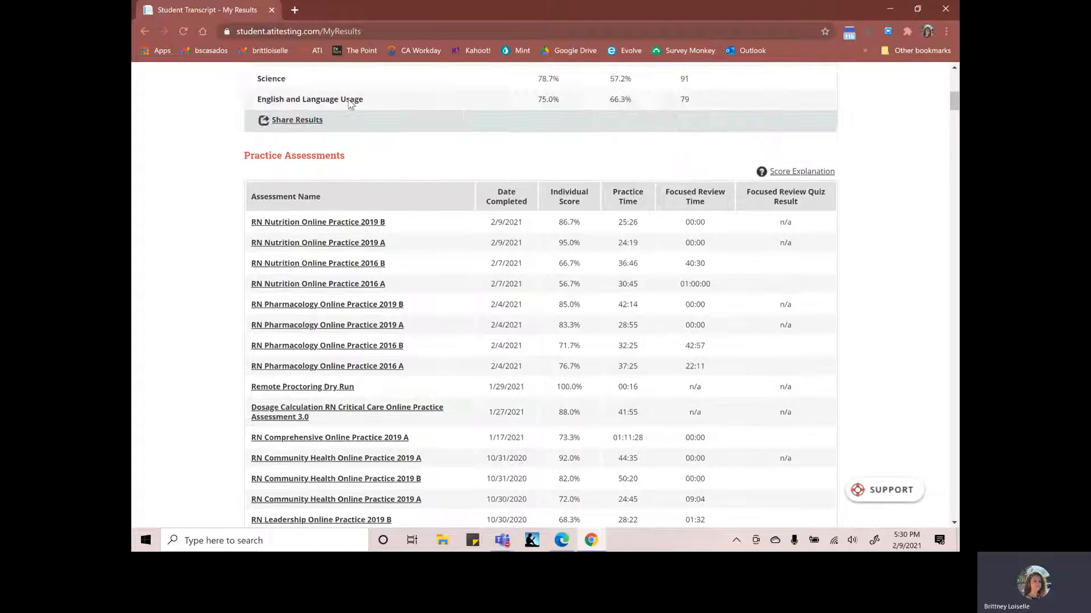
scroll("down", 3)
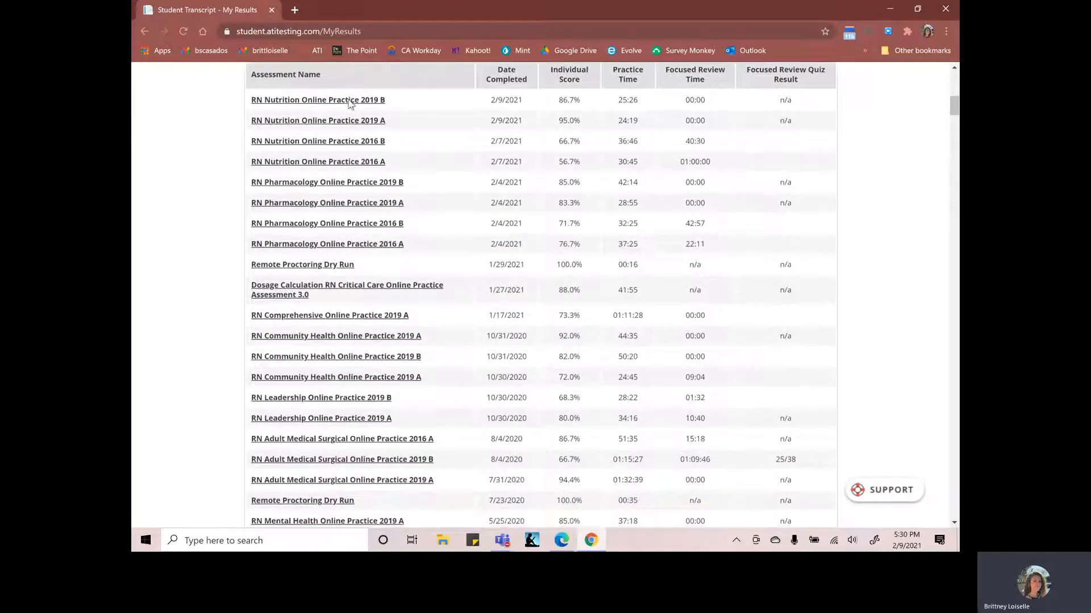
scroll("down", 3)
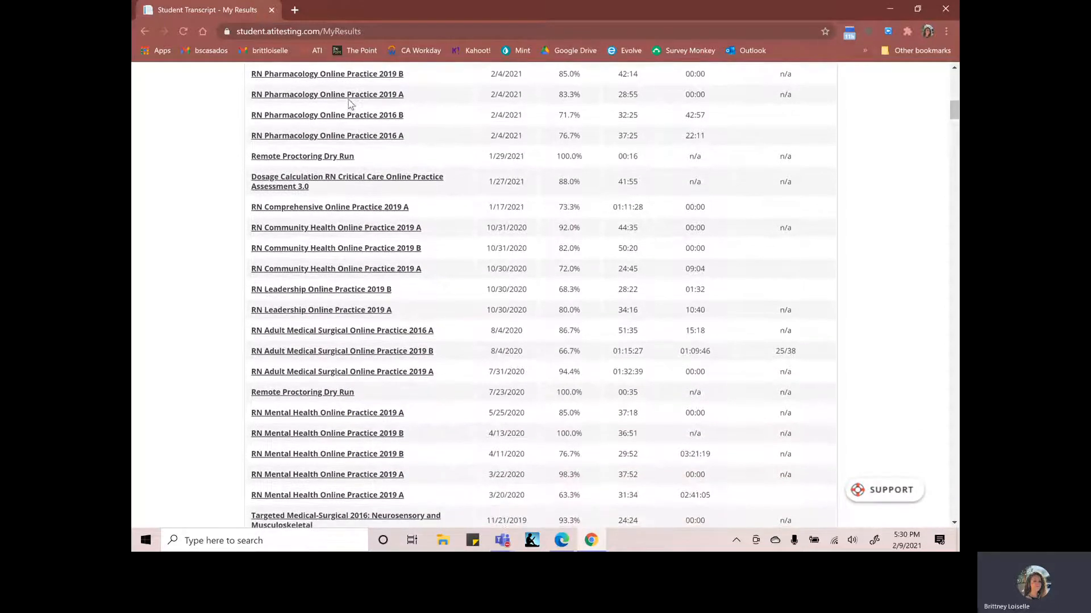
scroll("down", 3)
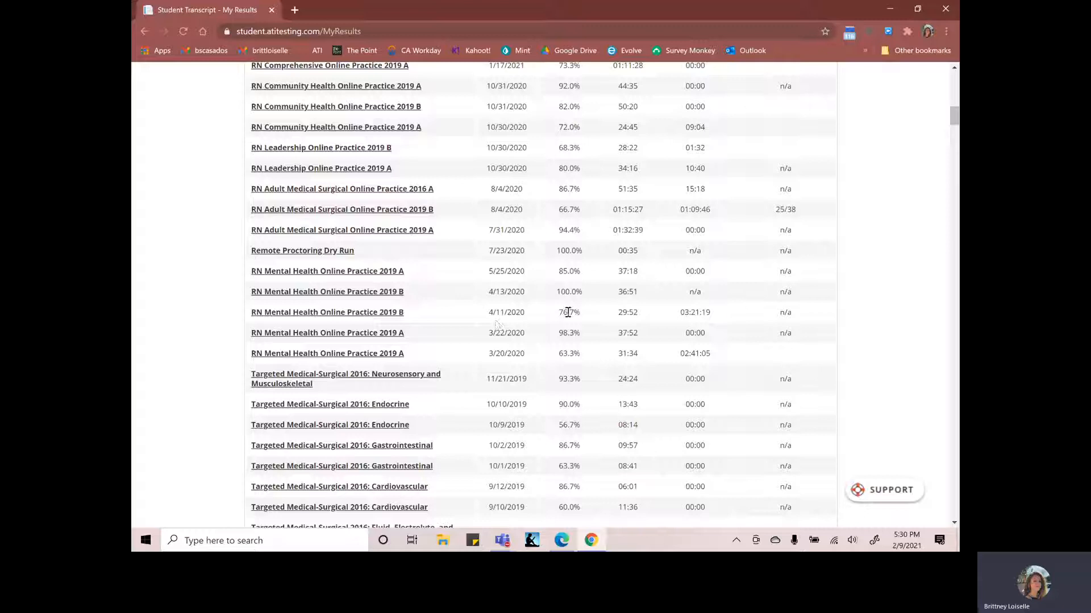
mouse_move(685, 316)
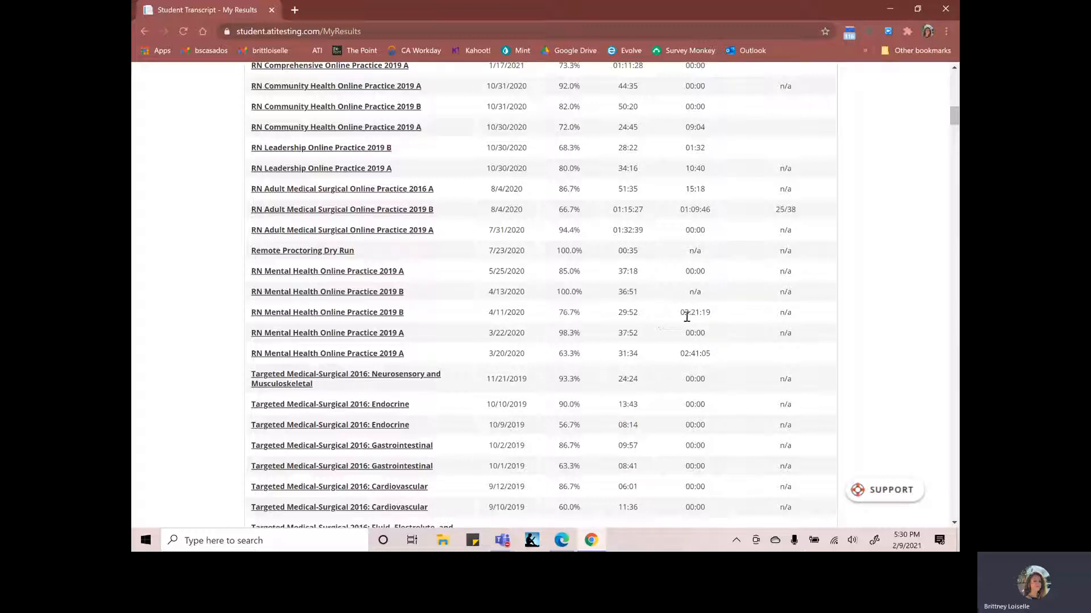
mouse_move(689, 331)
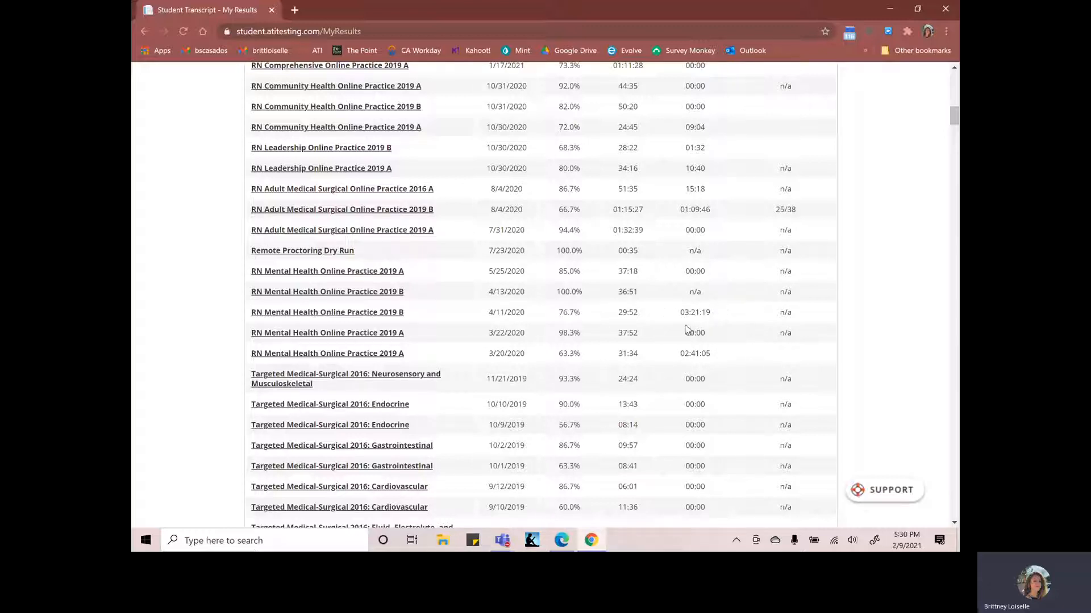
mouse_move(403, 311)
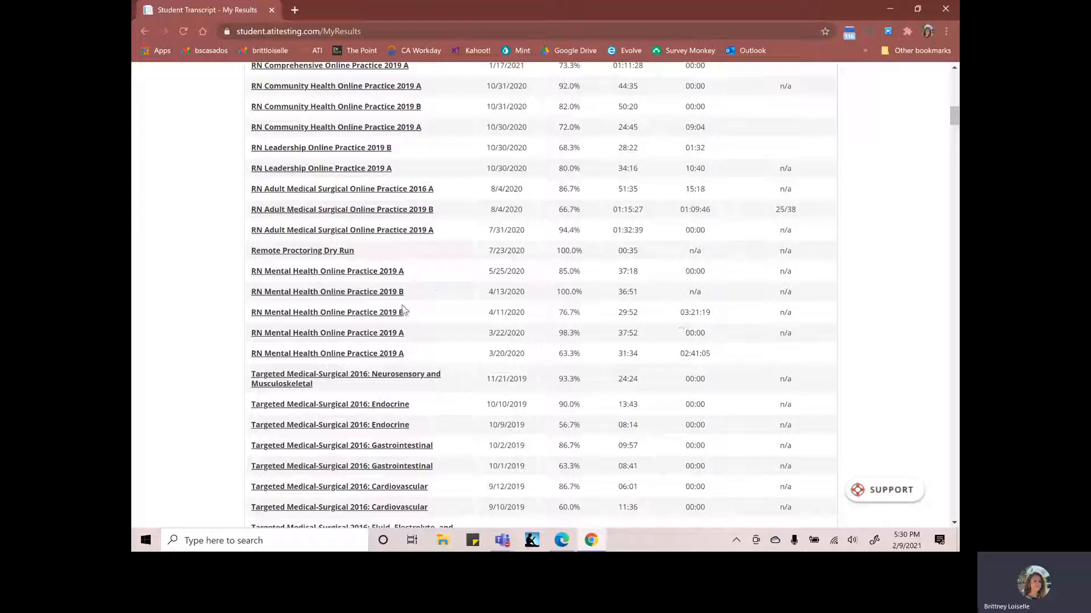
Open the 4/11/2020 RN Mental Health Online Practice 2019 B profile and download it as Report (27).pdf
left_click(327, 311)
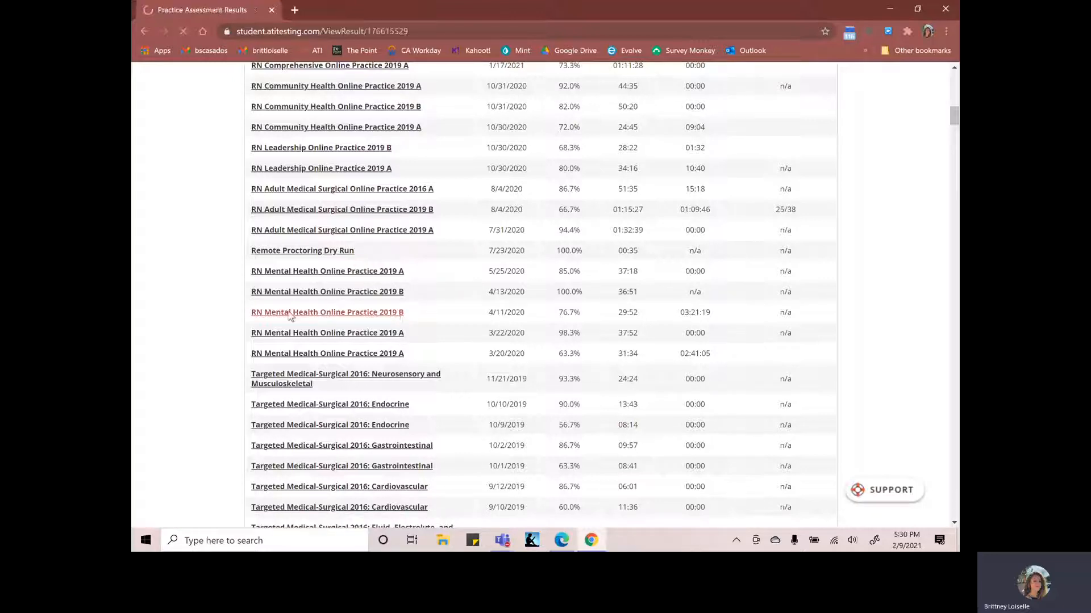
left_click(327, 312)
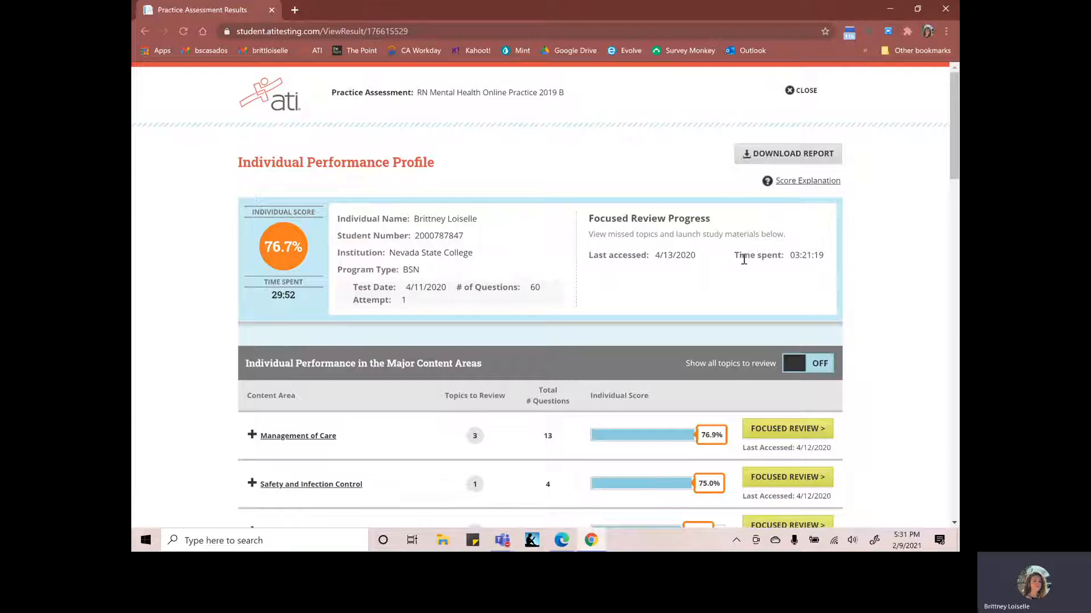
mouse_move(763, 231)
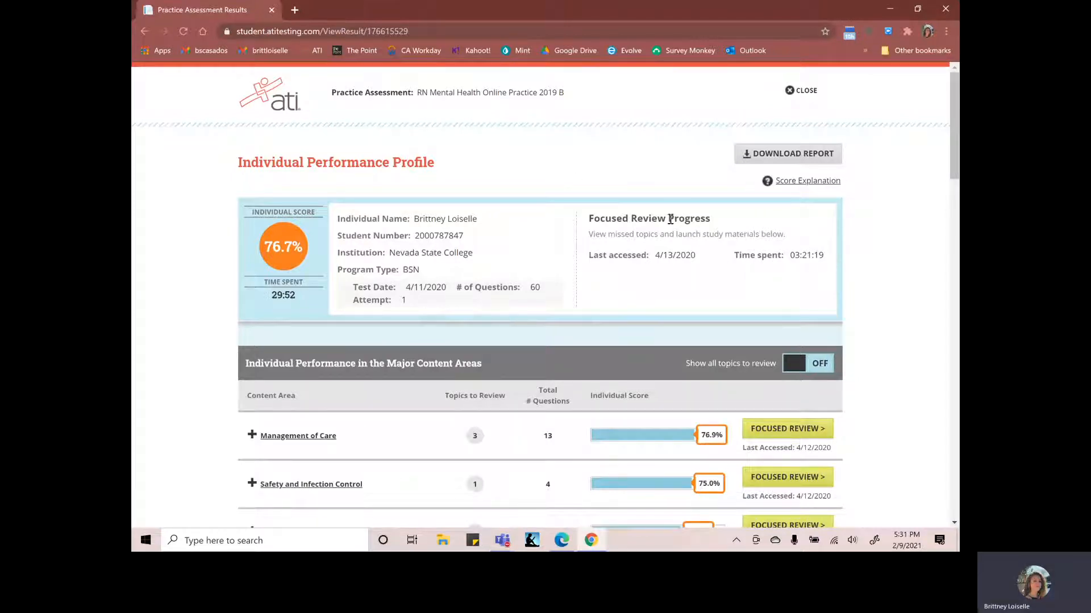
left_click(787, 153)
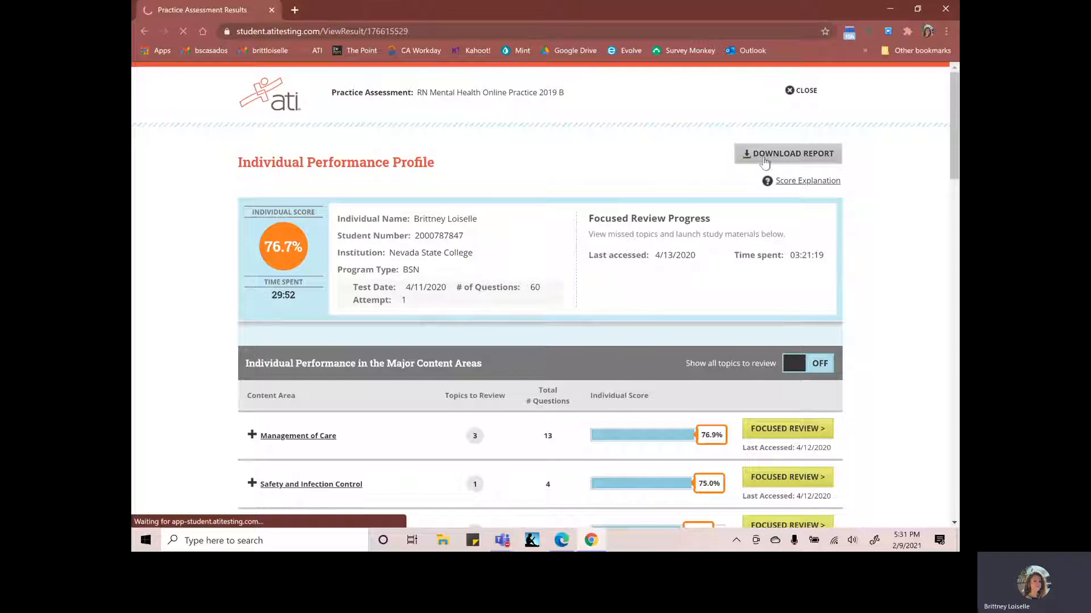
left_click(787, 153)
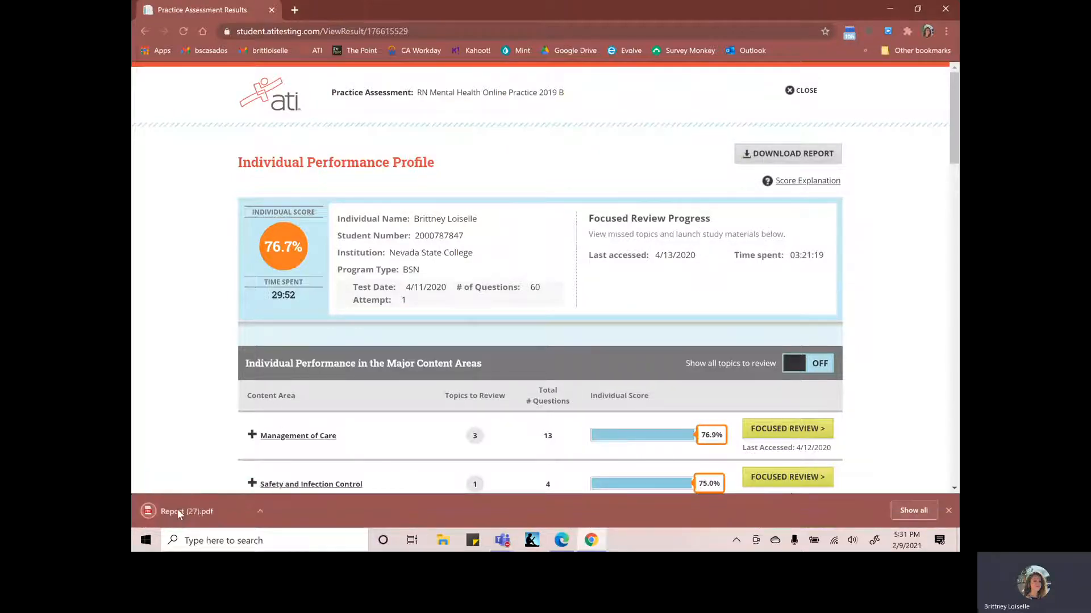
Open Report (27).pdf and highlight the focused review time, 3 hr 21 min
left_click(186, 511)
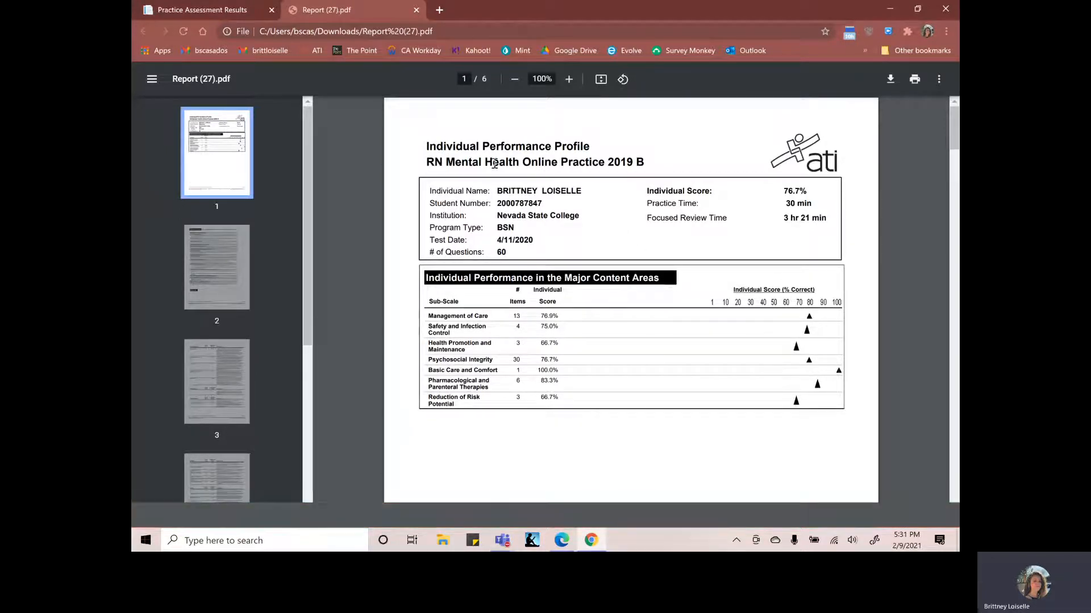
left_click_drag(426, 162, 617, 162)
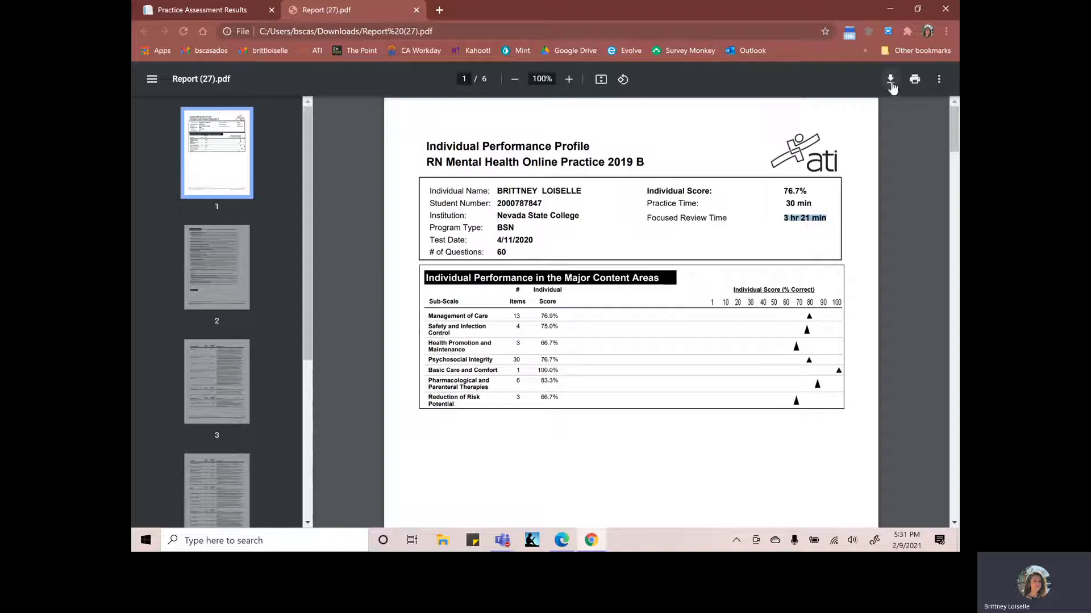
left_click(889, 78)
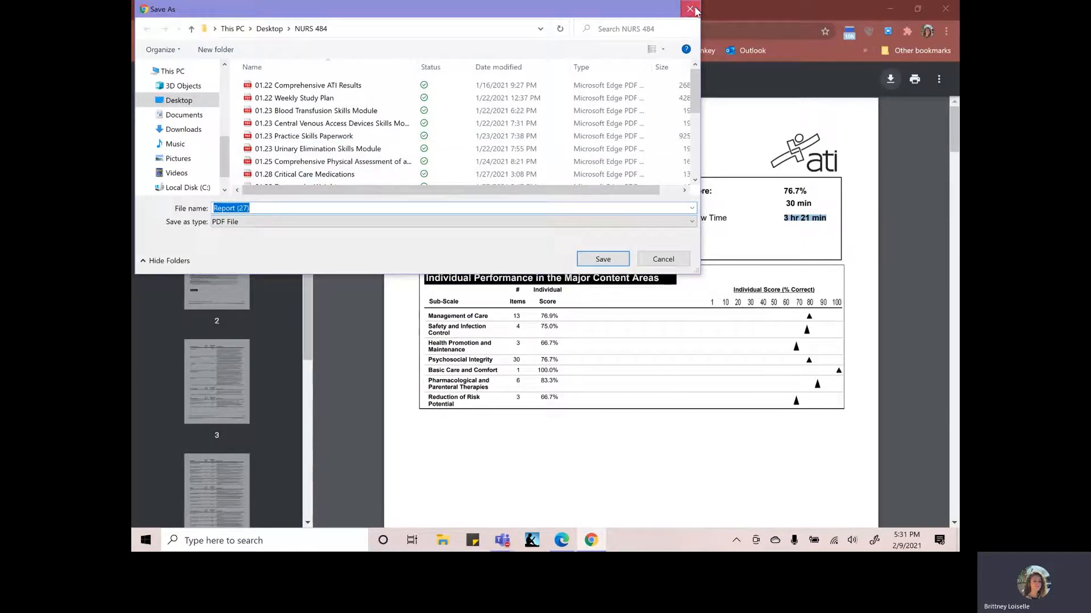
left_click(601, 259)
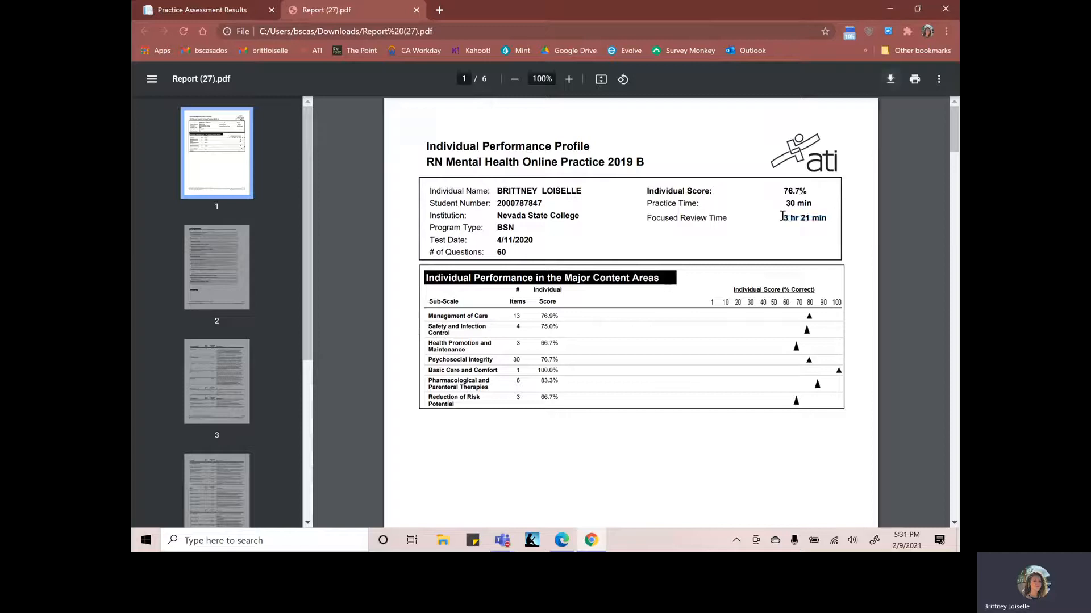
mouse_move(786, 230)
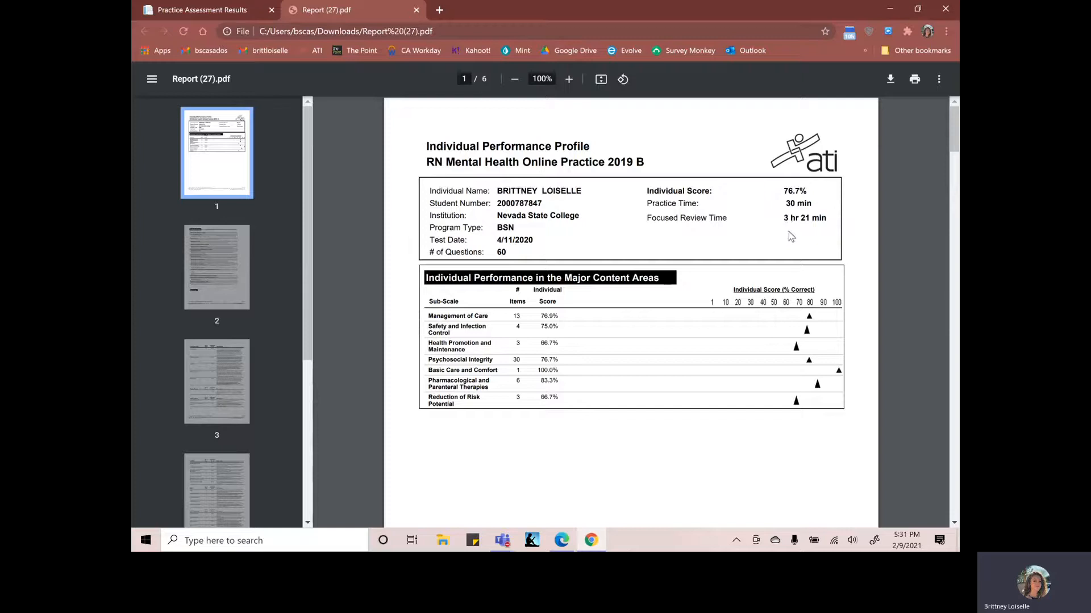
mouse_move(310, 226)
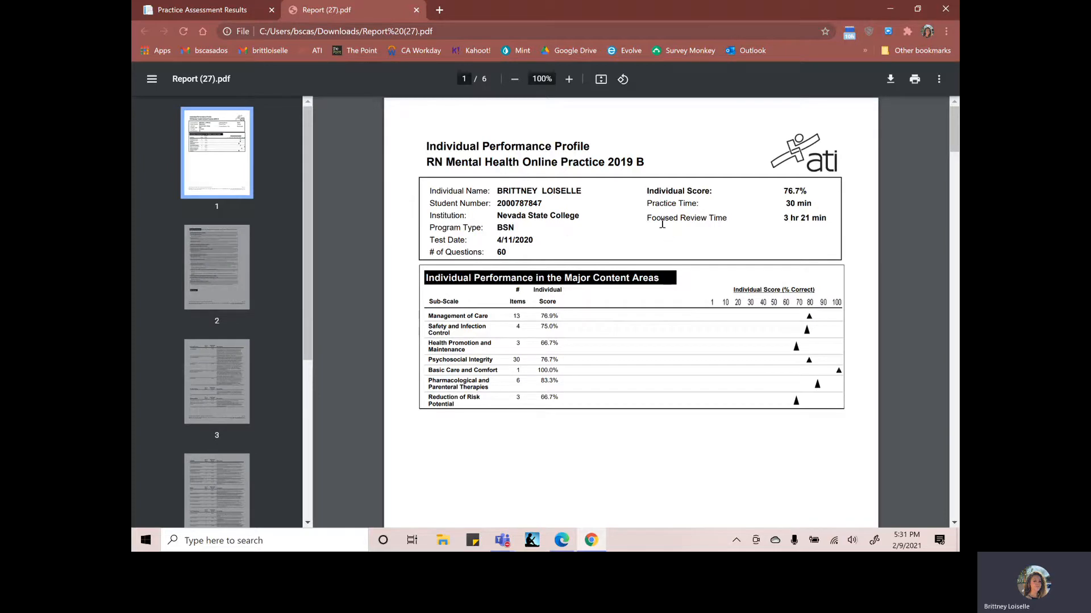
mouse_move(694, 218)
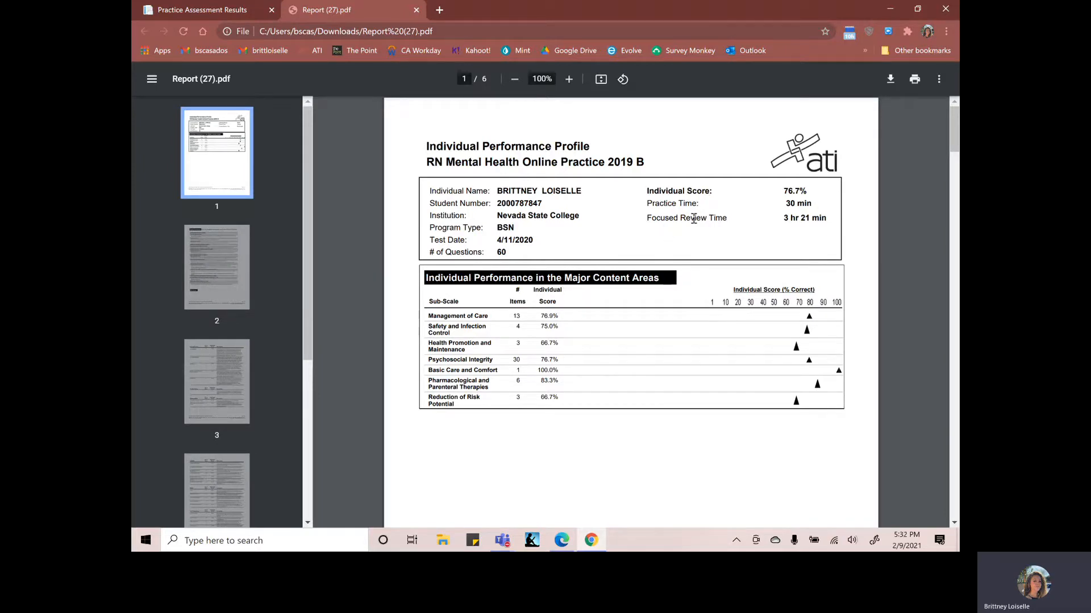